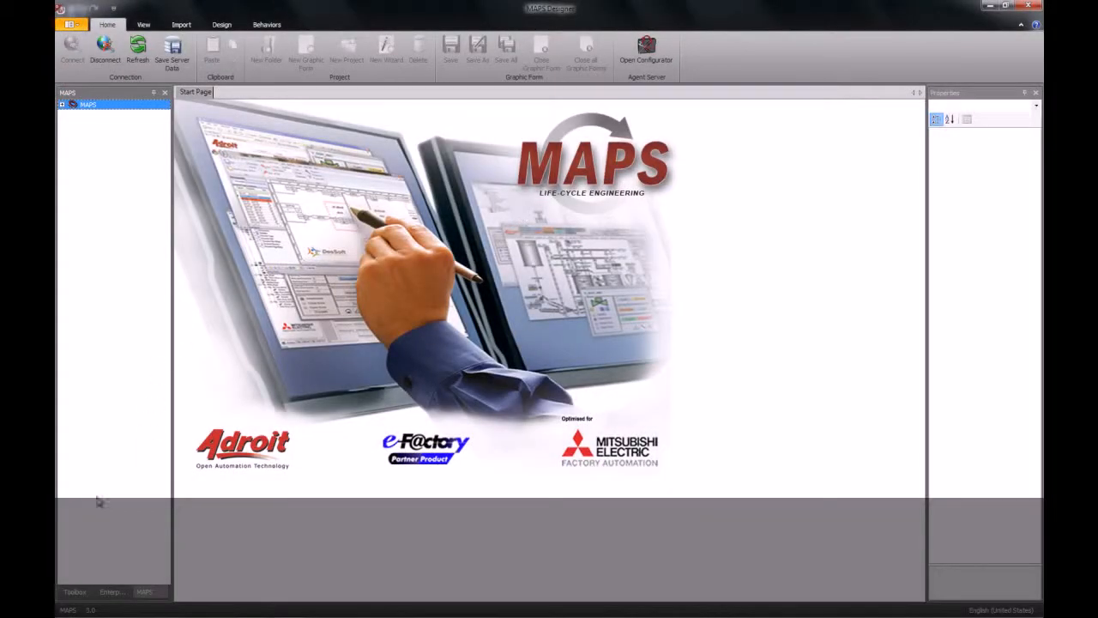
Open the "main" graphic form from the myplant project in Enterprise Manager.
click(110, 591)
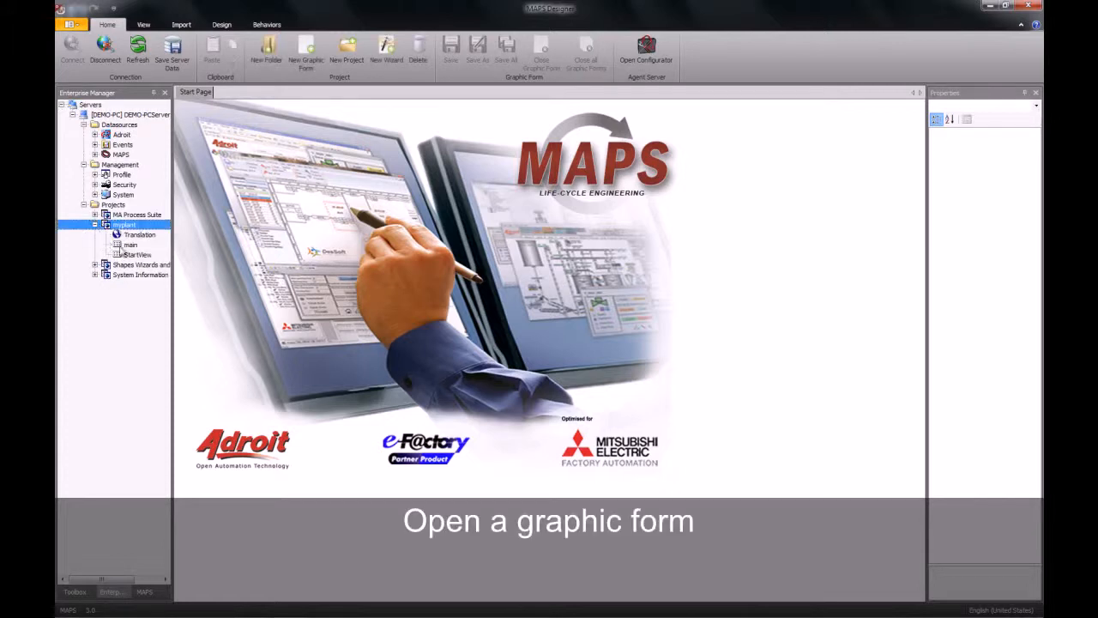
click(131, 245)
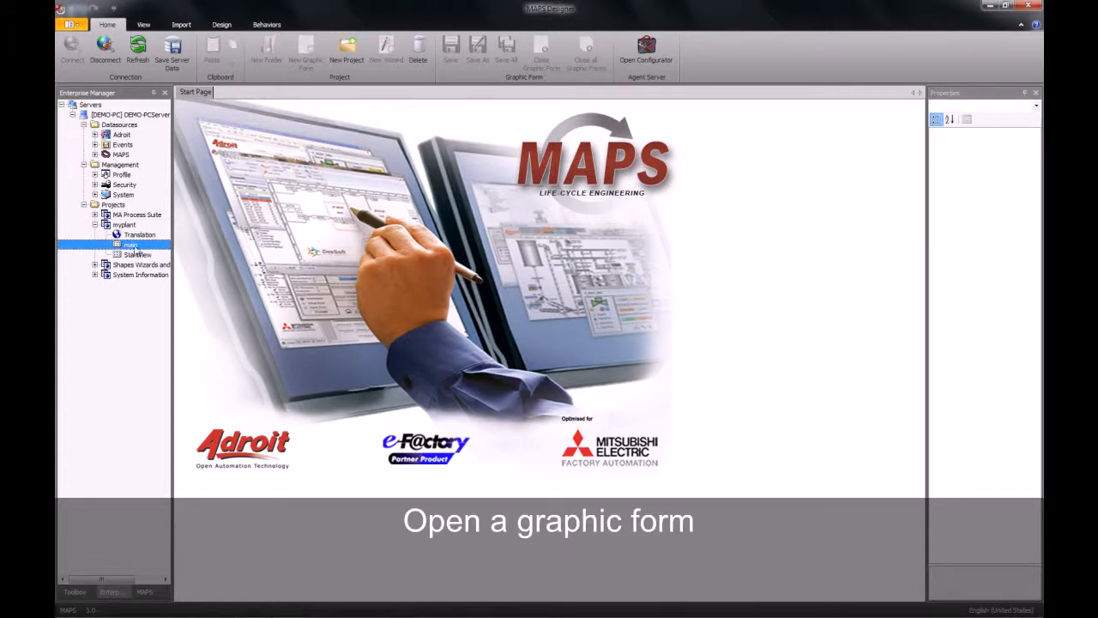
double_click(130, 245)
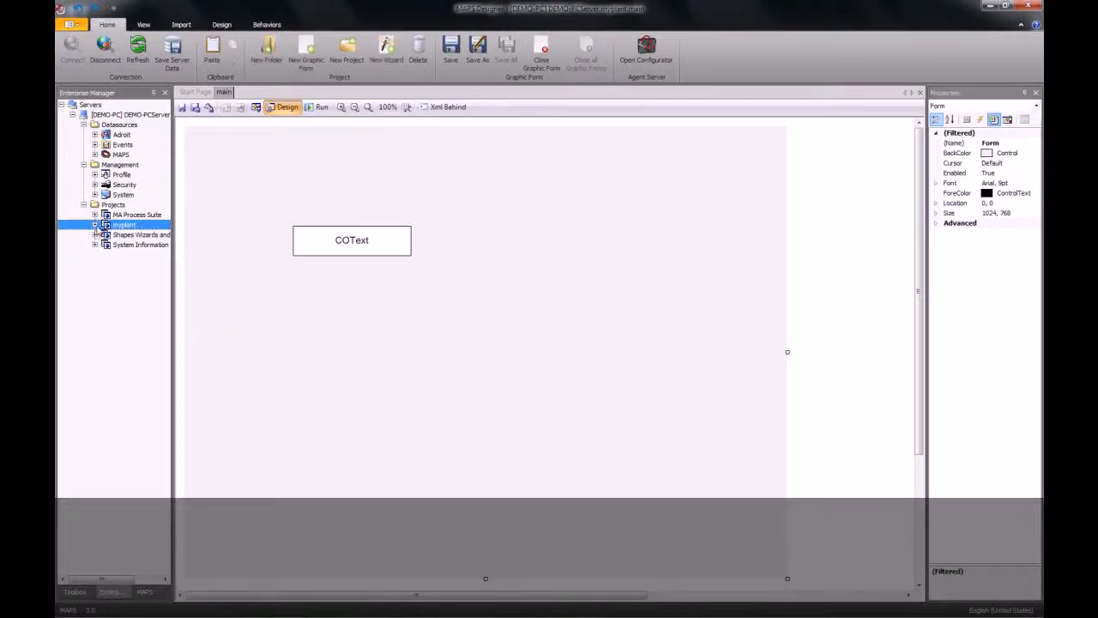
Place a Vectors > Text object and align it just below the existing COText box.
click(74, 592)
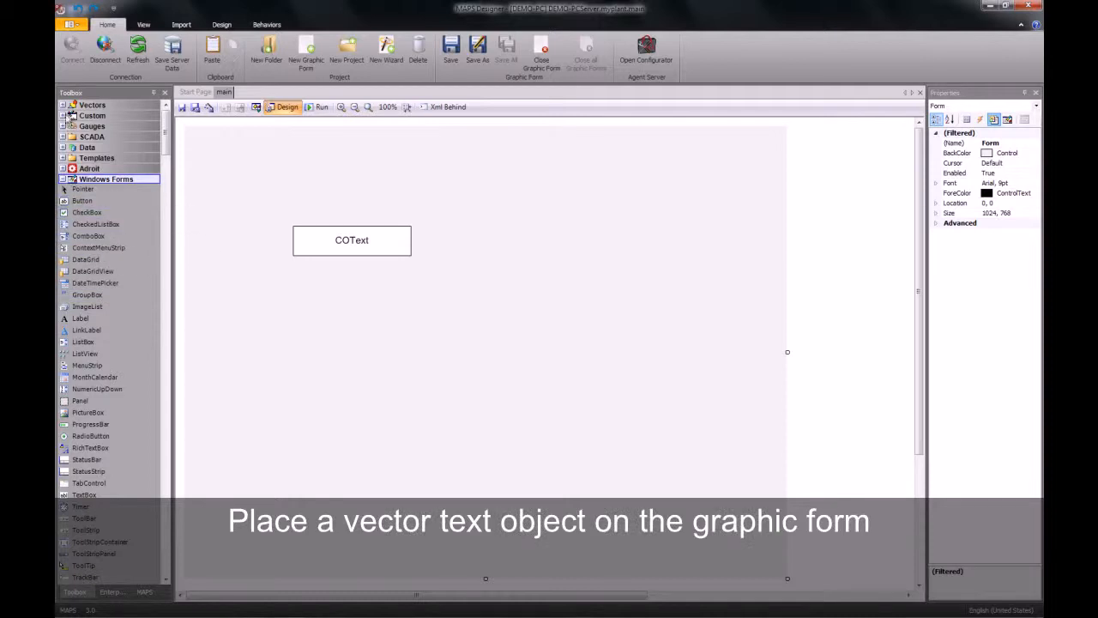
click(92, 104)
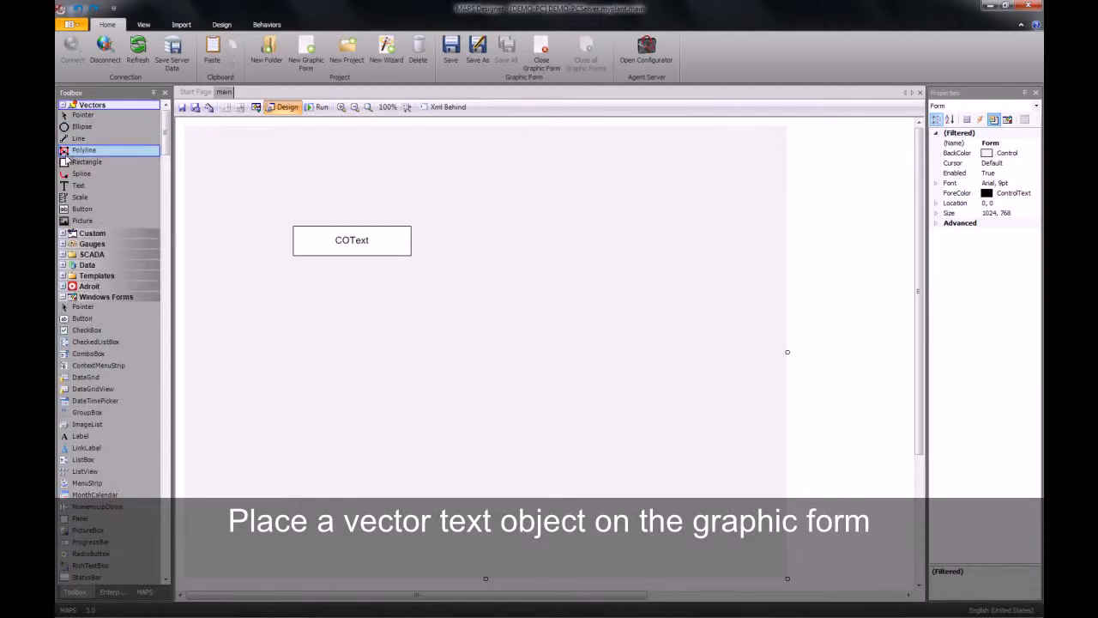
click(78, 186)
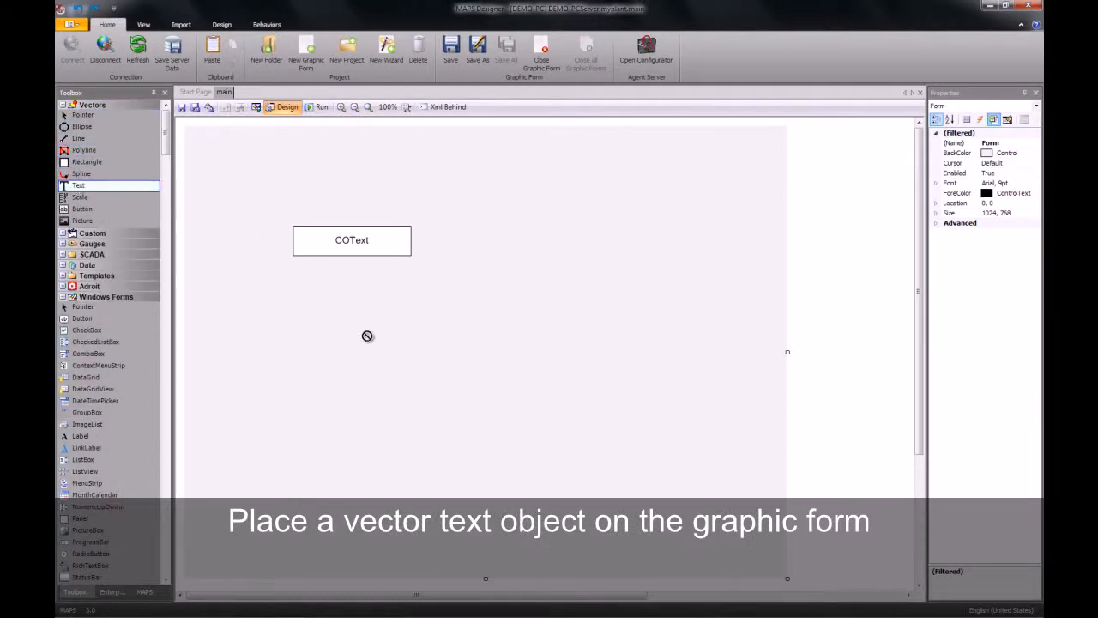
mouse_move(341, 350)
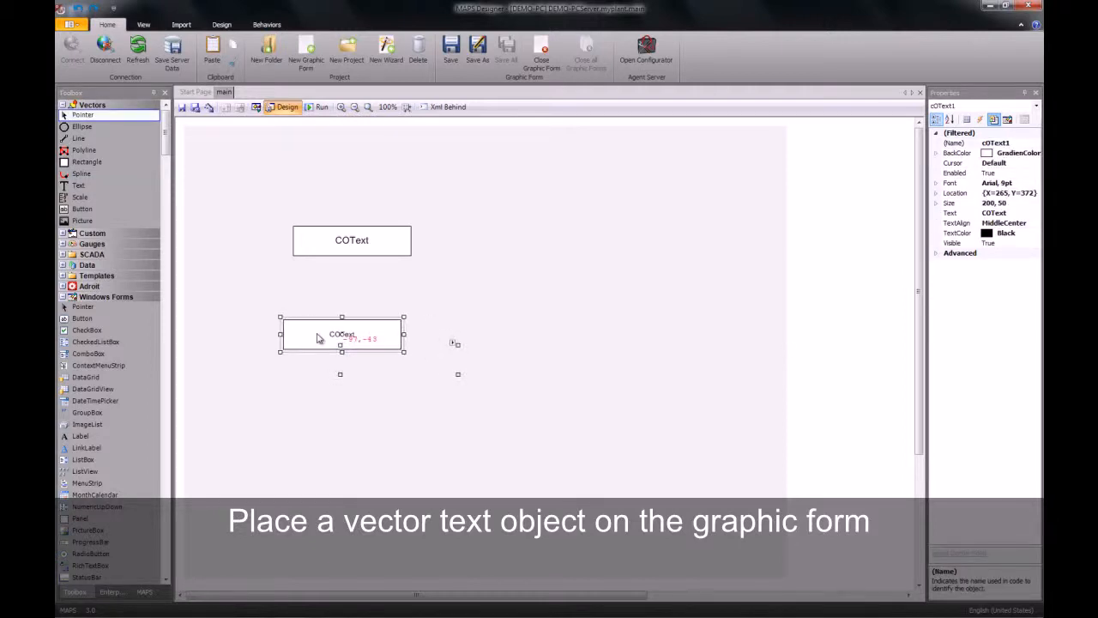
drag(341, 335, 365, 320)
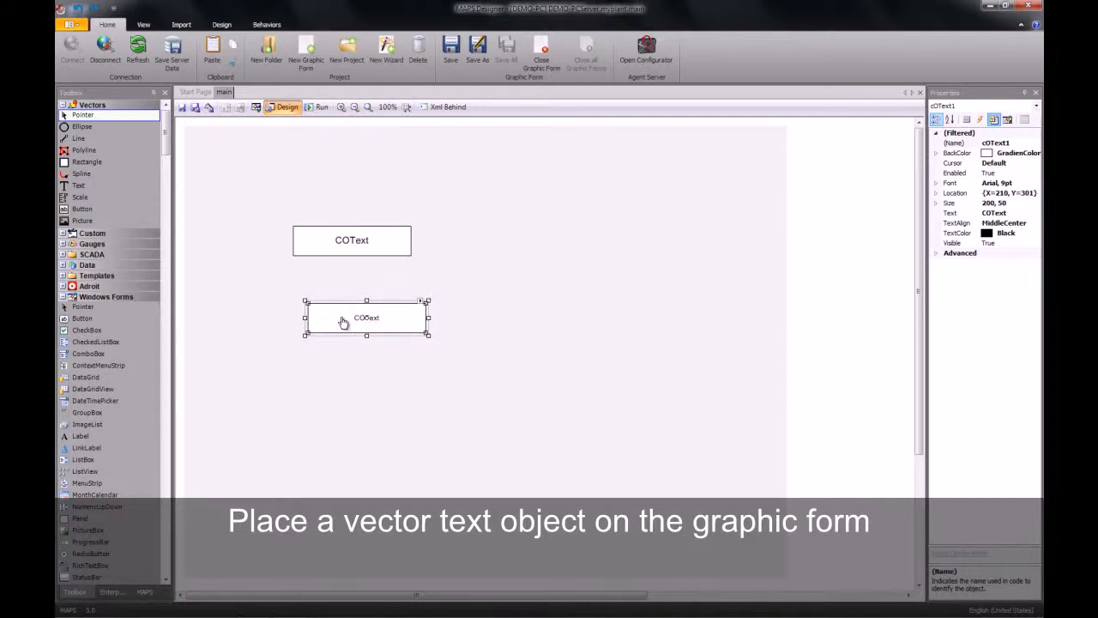
drag(365, 318, 360, 312)
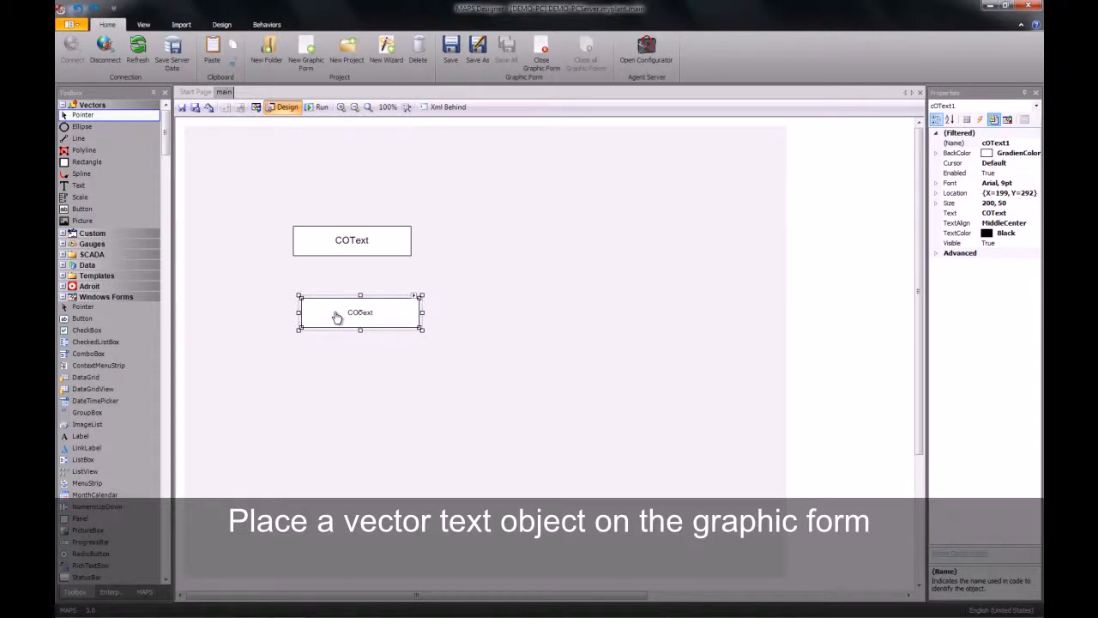
mouse_move(360, 289)
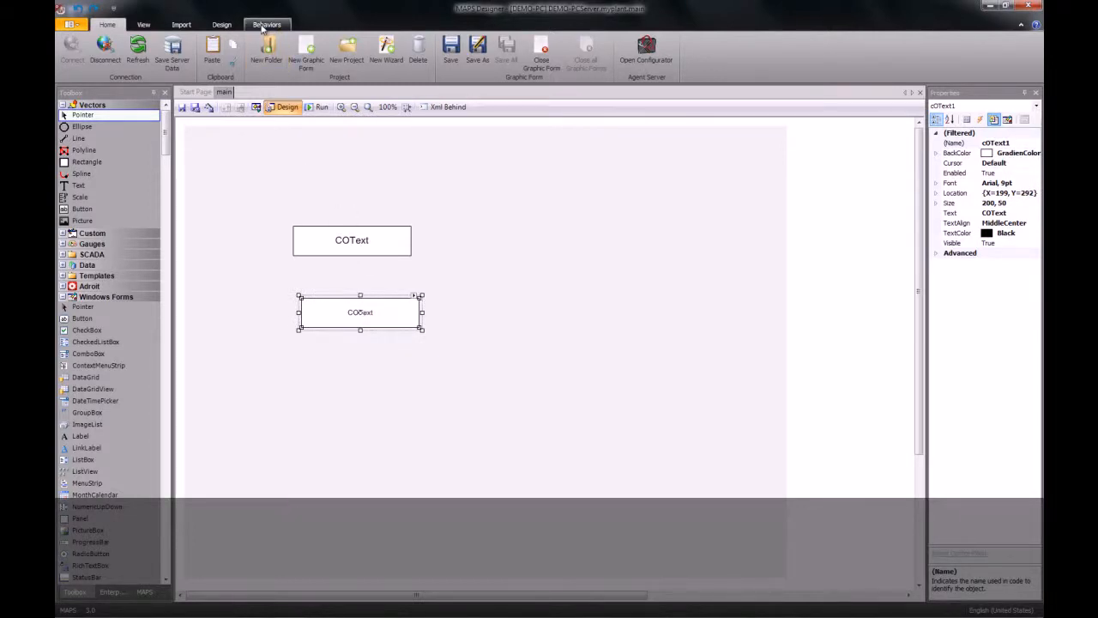
Add a new Operator Action behavior to cOText1 from its Tasks menu.
click(266, 24)
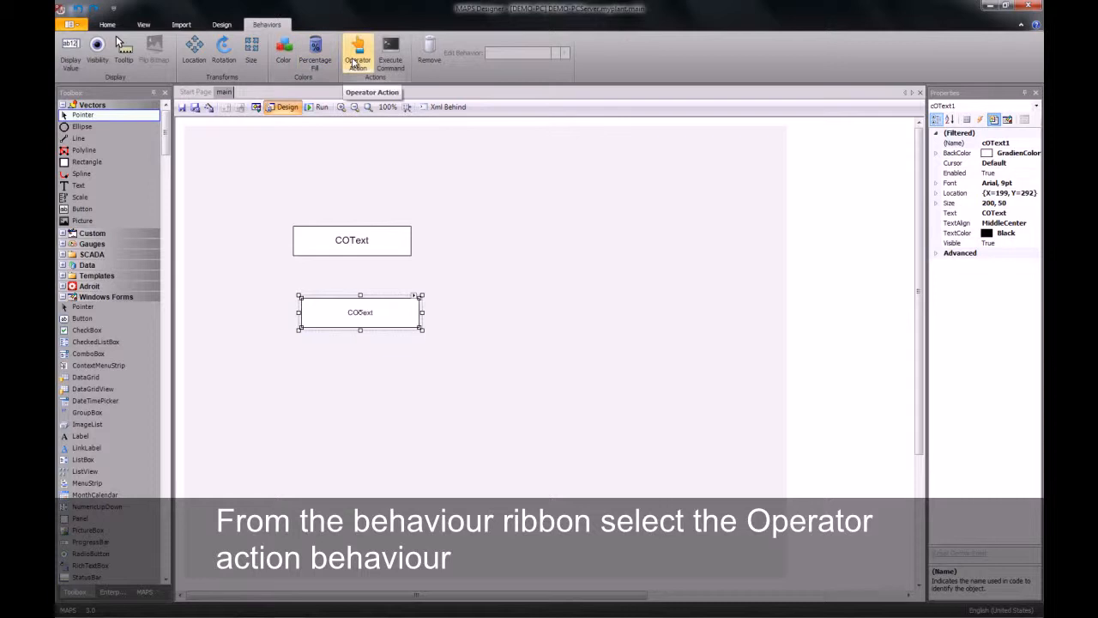
click(357, 53)
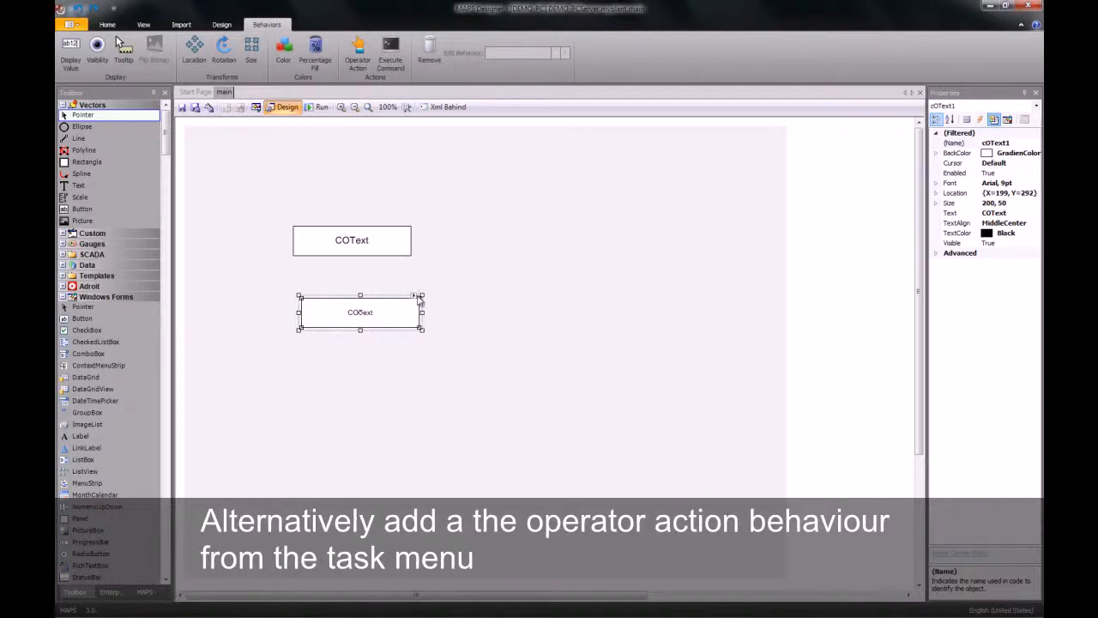
click(420, 298)
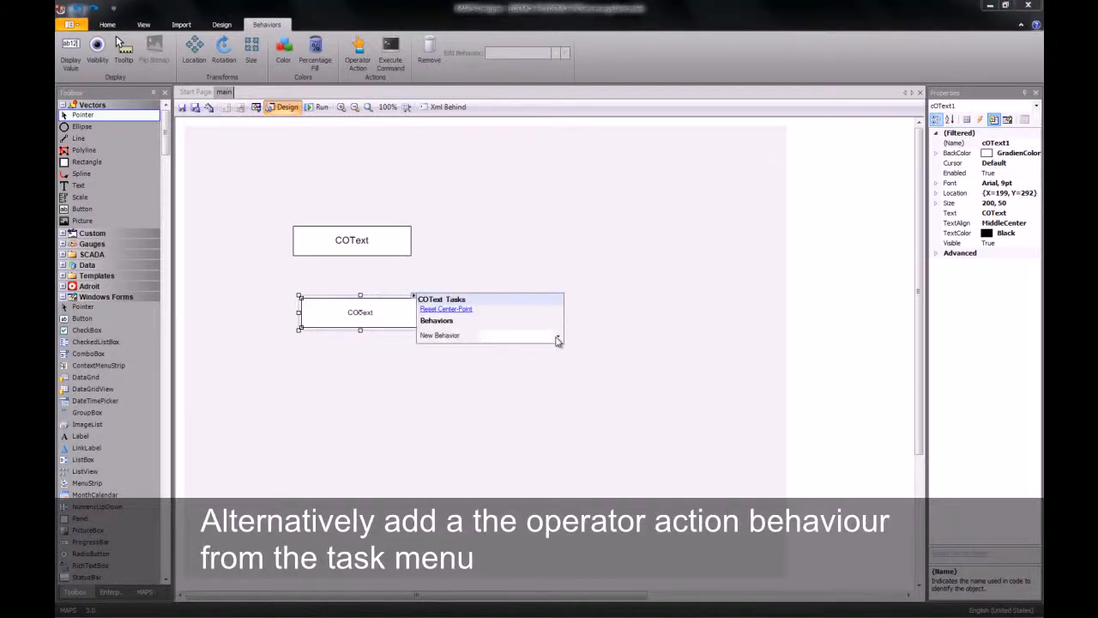
click(559, 334)
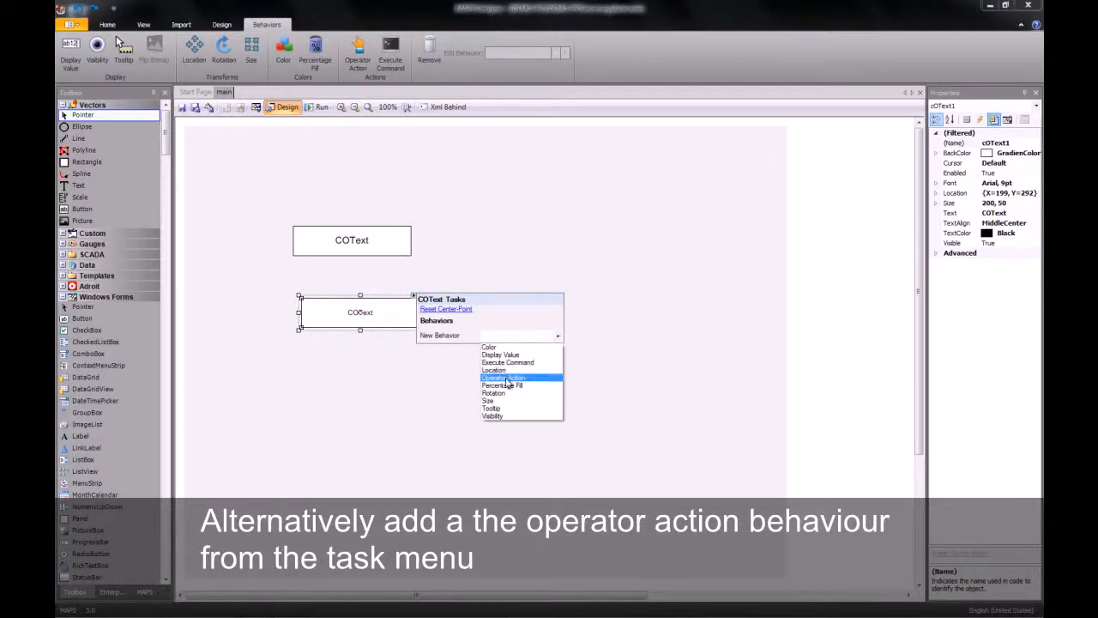
click(502, 377)
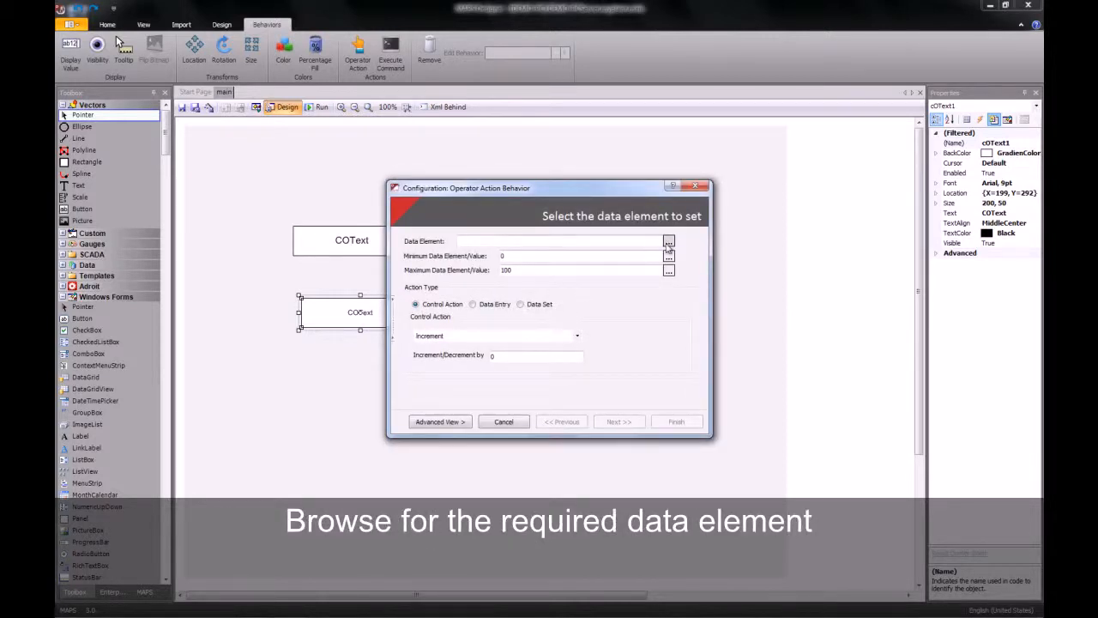
Set the behavior's data element to Adroit.Analog.MOTORPUMPFLOW.value.
click(669, 241)
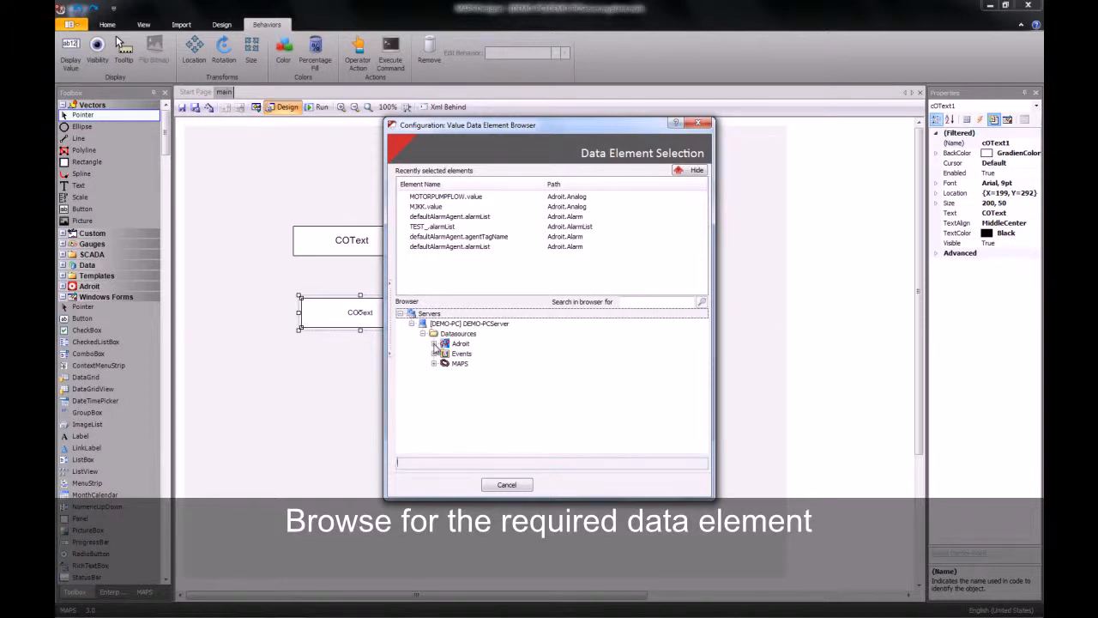
click(434, 342)
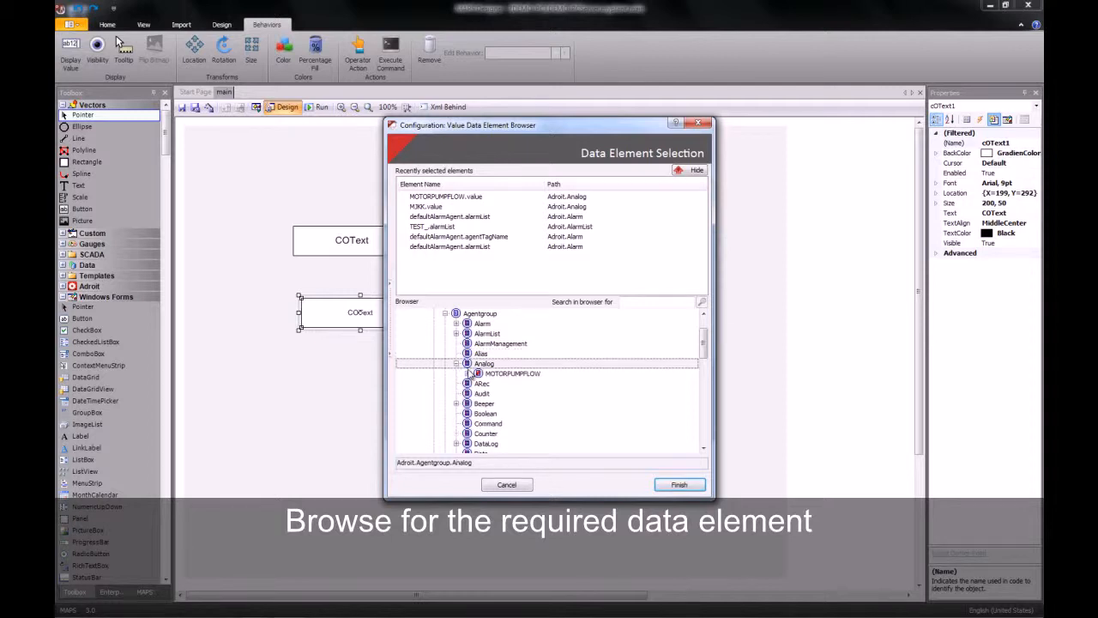
click(512, 373)
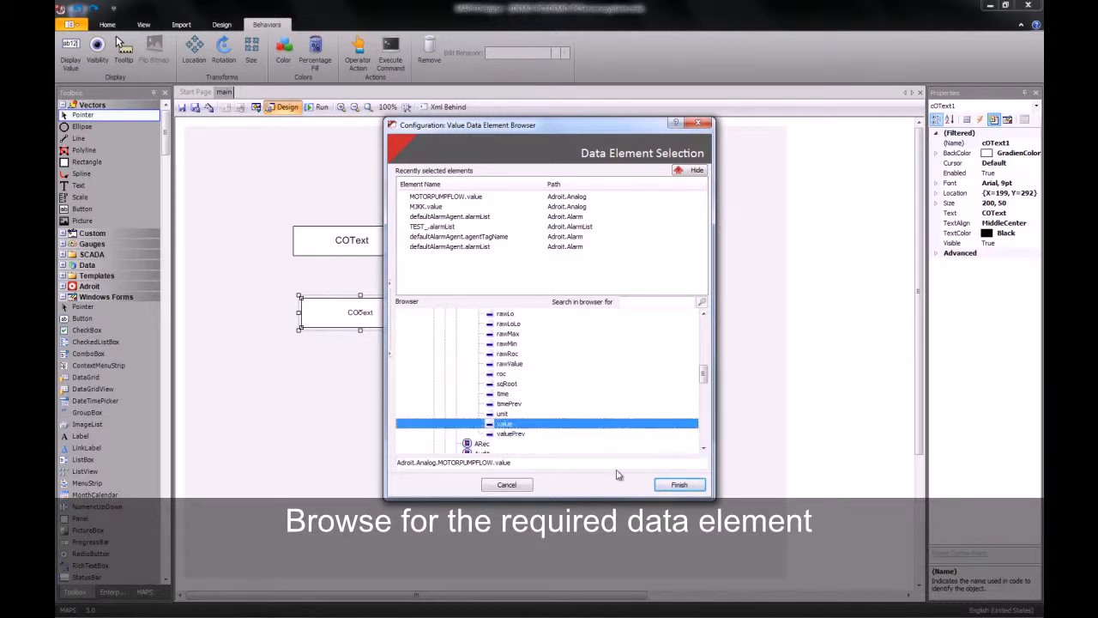
click(679, 484)
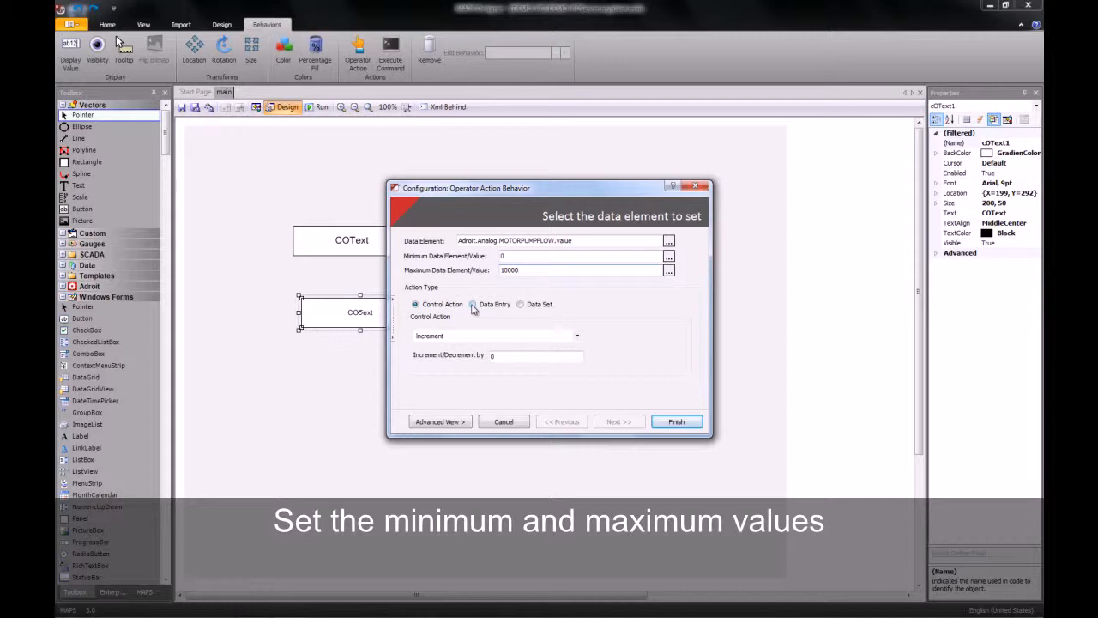
Choose the Data Entry action type and finish the Operator Action behavior.
click(473, 304)
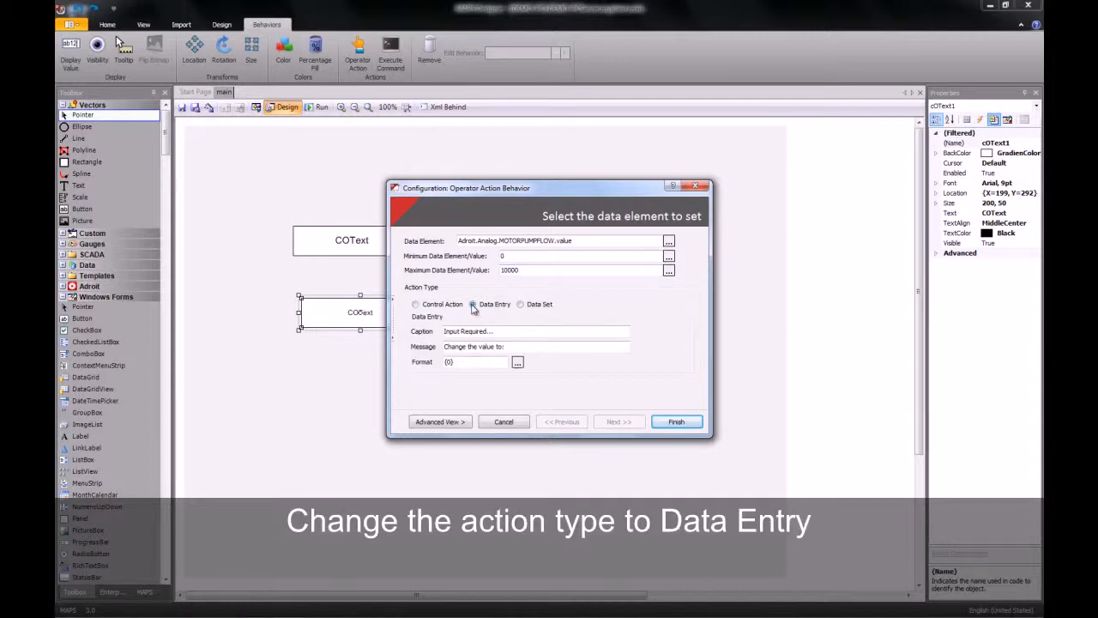
click(676, 421)
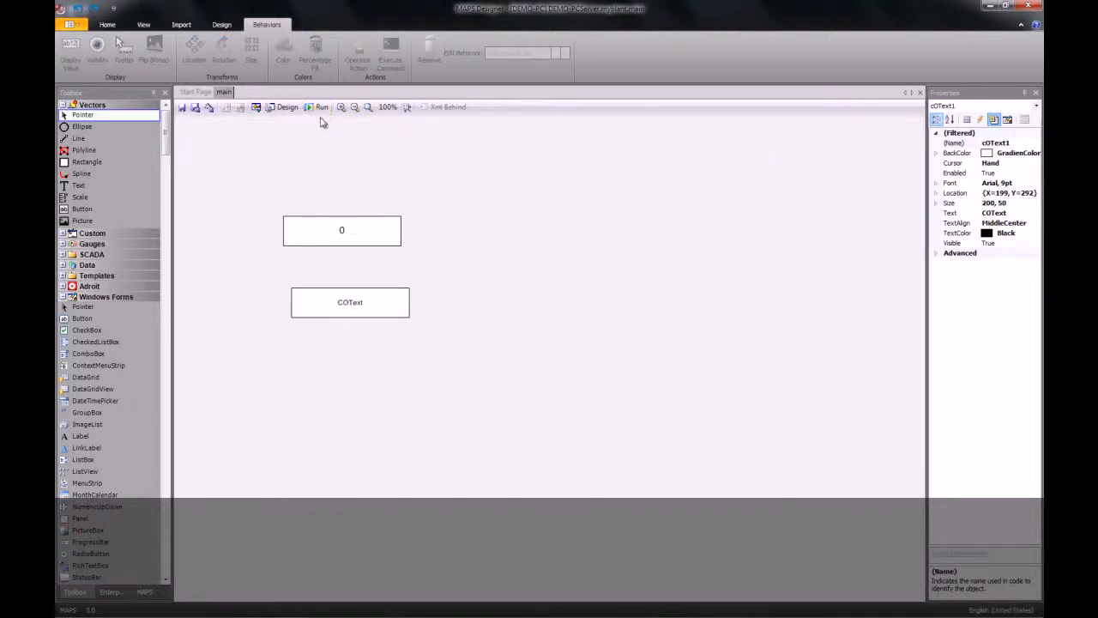
Enter 1000 into the running COText's Input Required prompt so the display shows 1000.
click(350, 302)
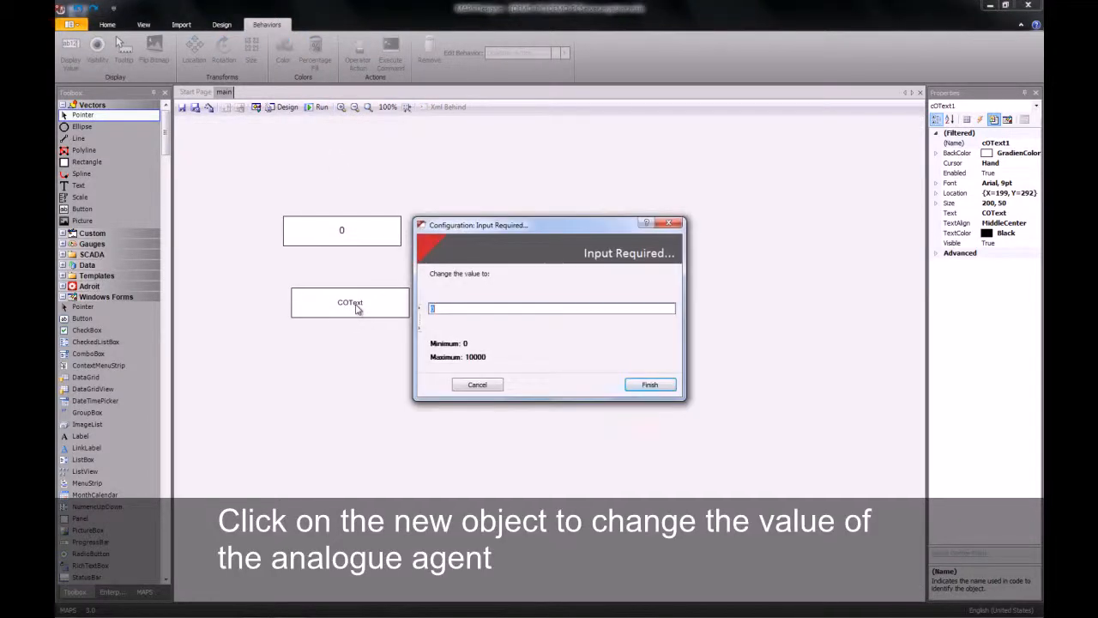
text(1000)
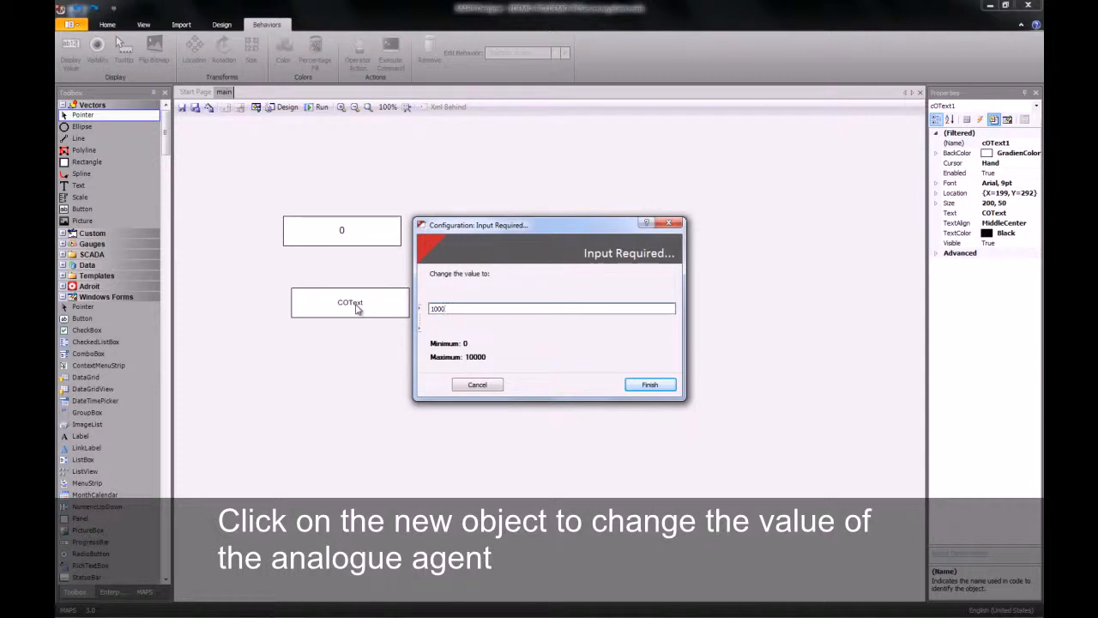
mouse_move(564, 364)
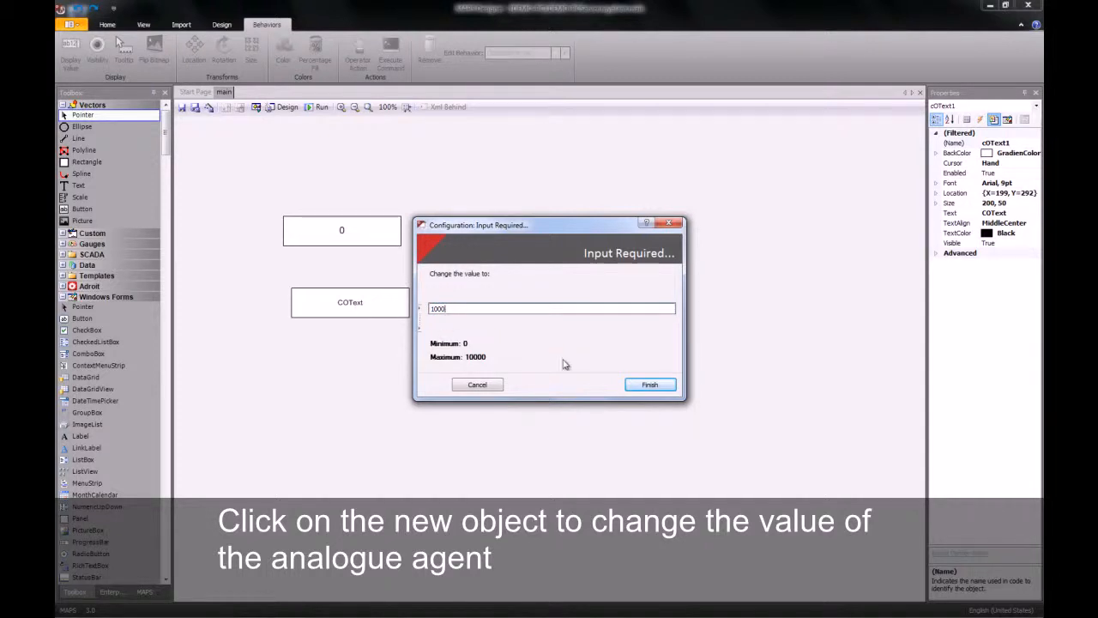
click(650, 384)
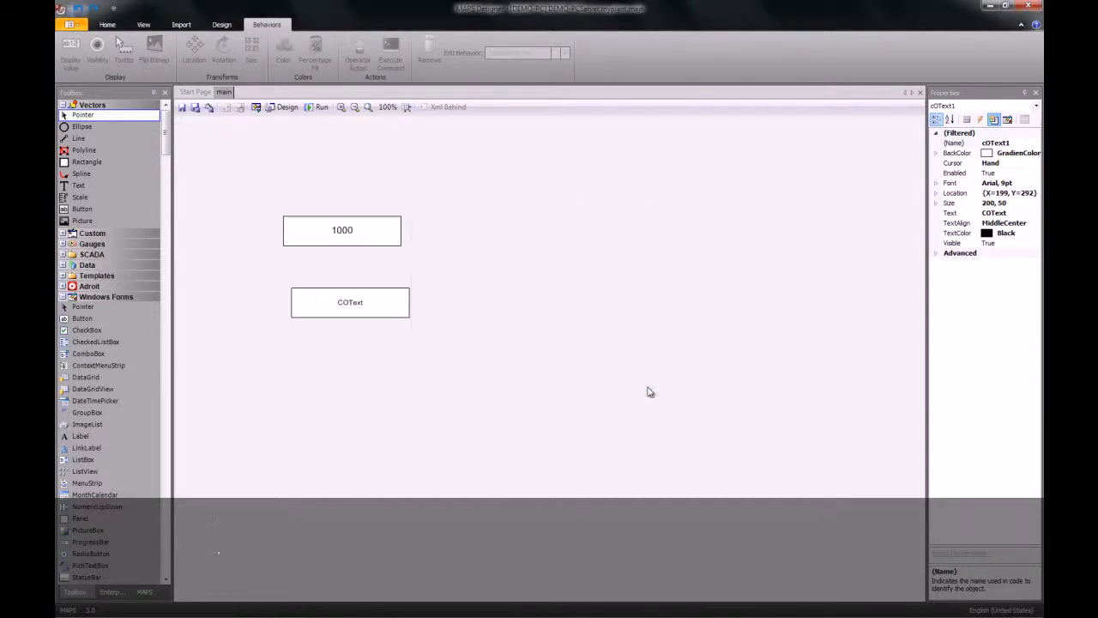